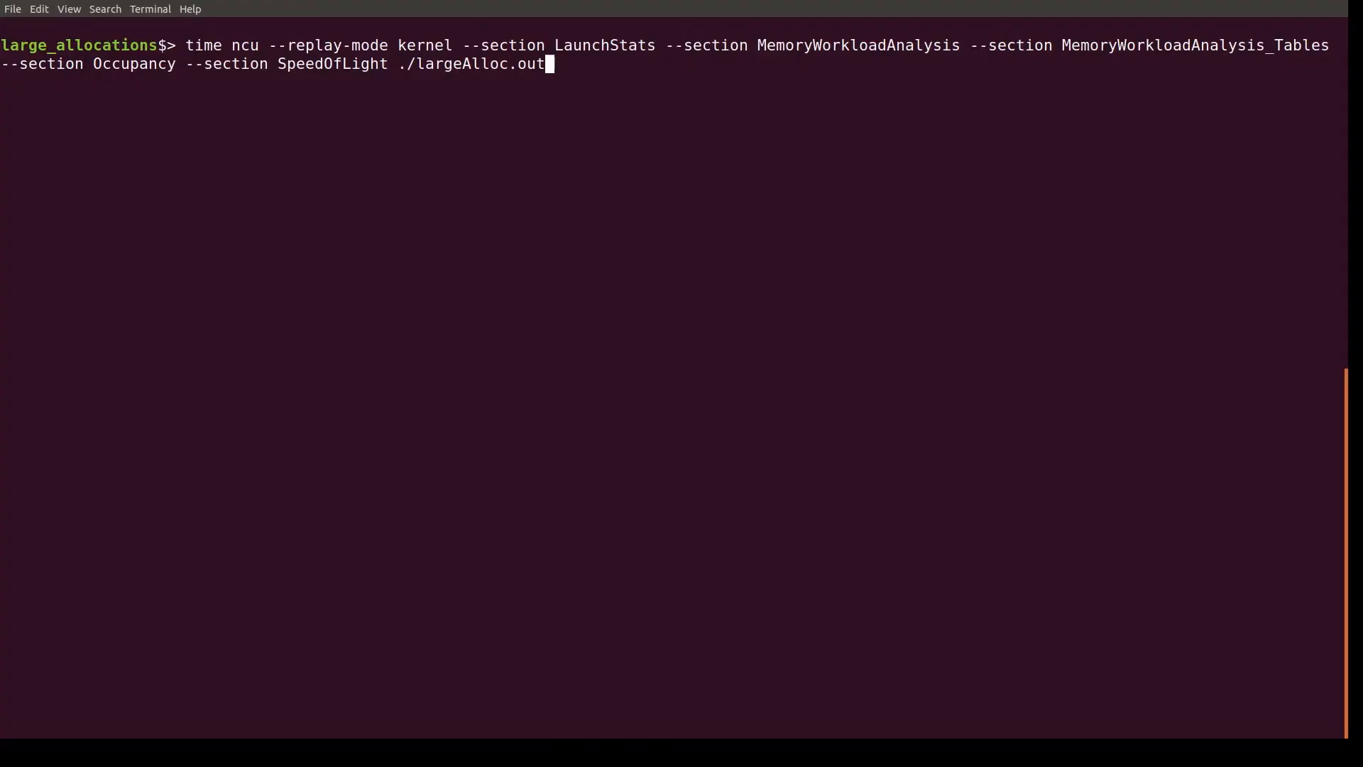
Run the time ncu --replay-mode kernel profile of largeAlloc.out.
key("Return")
type("./doorbell.out")
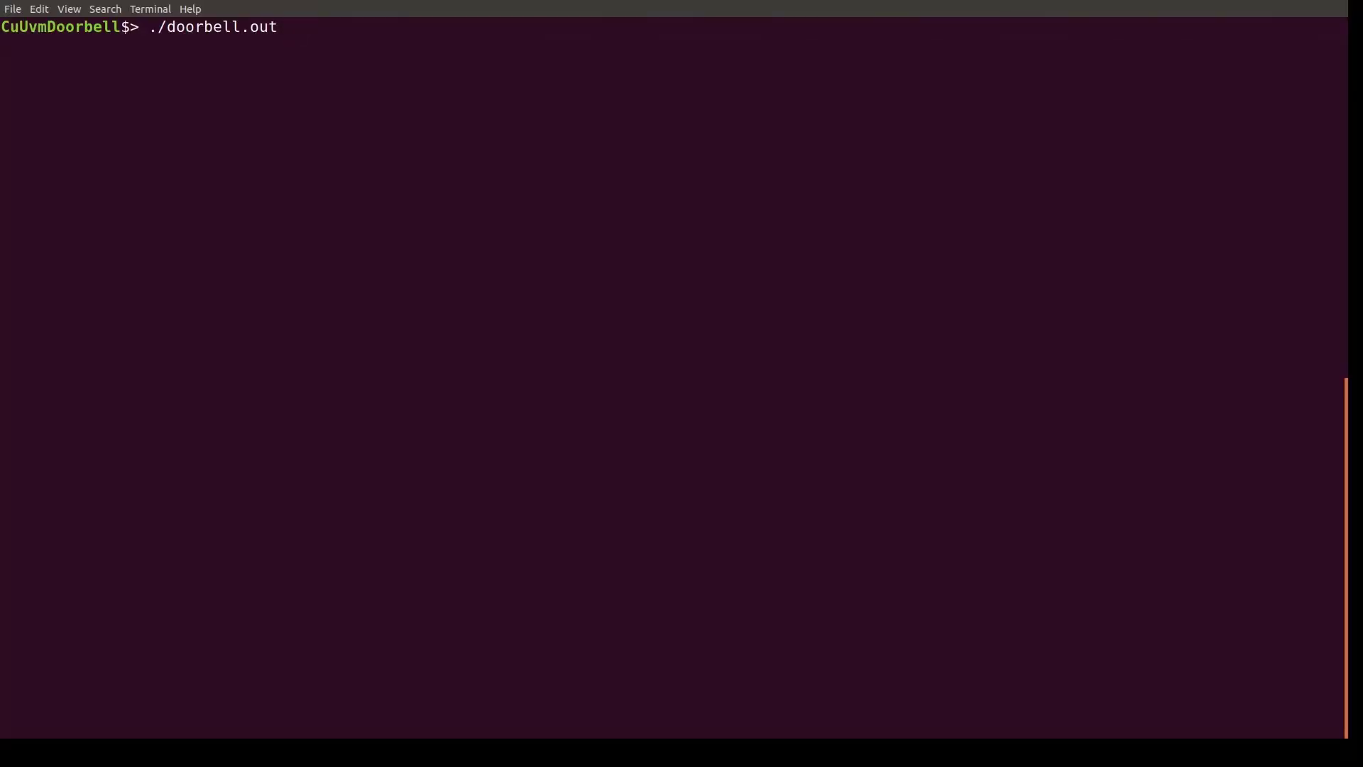
Recall the ncu largeAlloc.out command with the 'kernel' replay-mode value cleared.
key("Return")
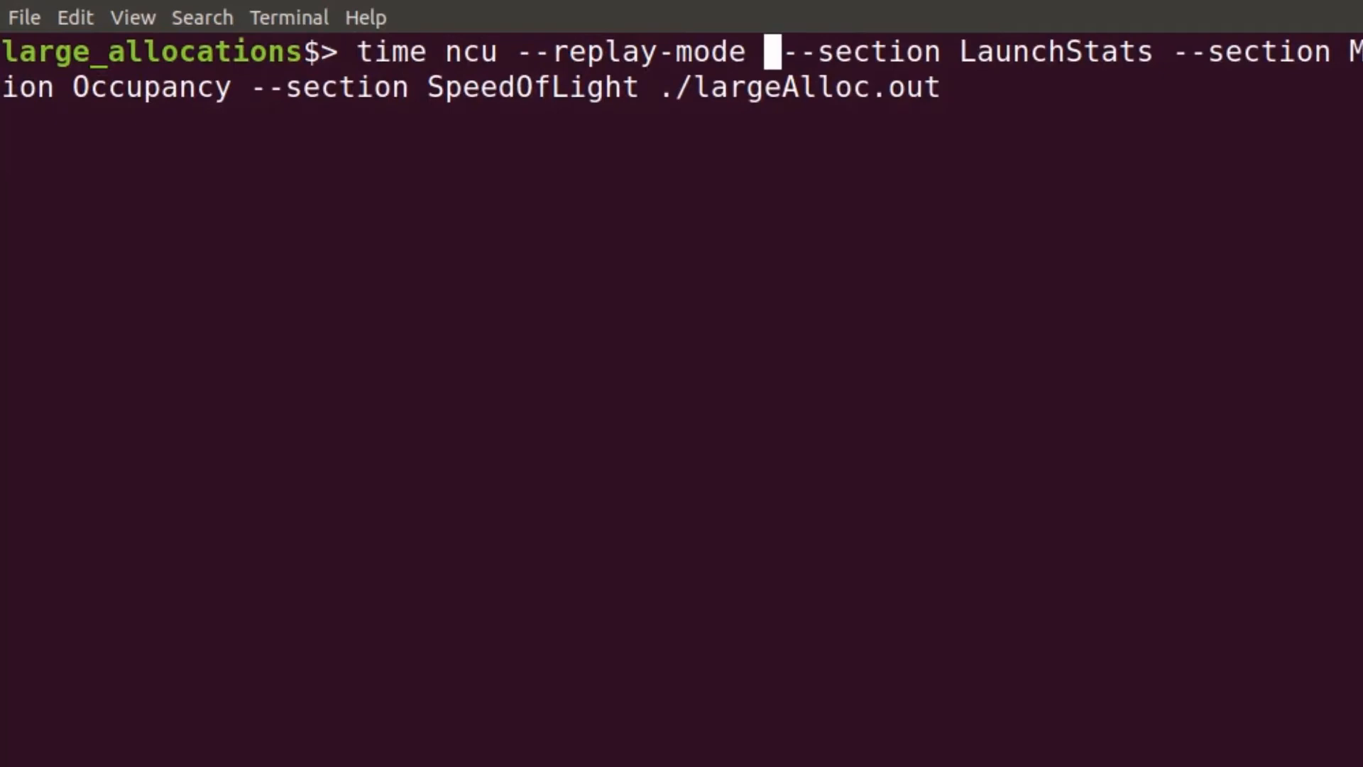
Rerun with --replay-mode application and scroll through fillKernel replay passes up to pass 14.
type("application")
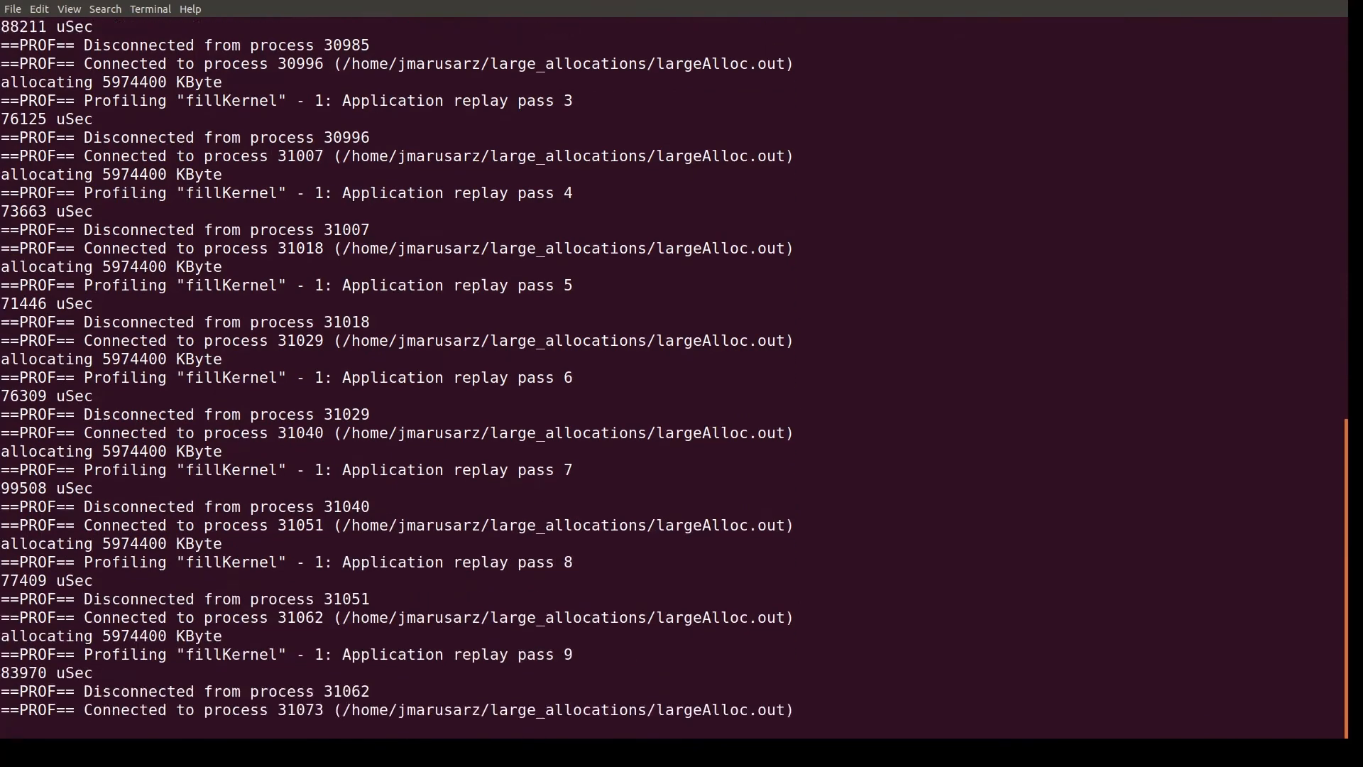
scroll("down", 3)
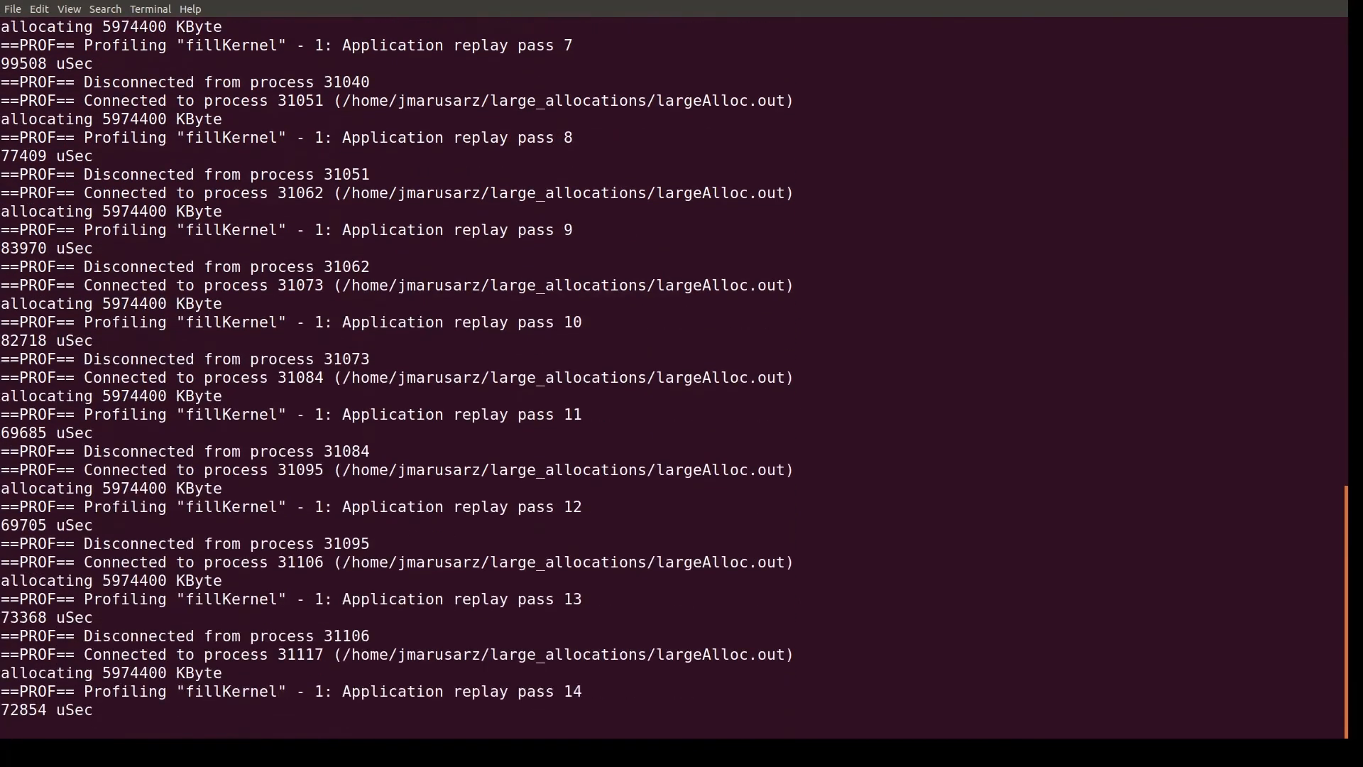